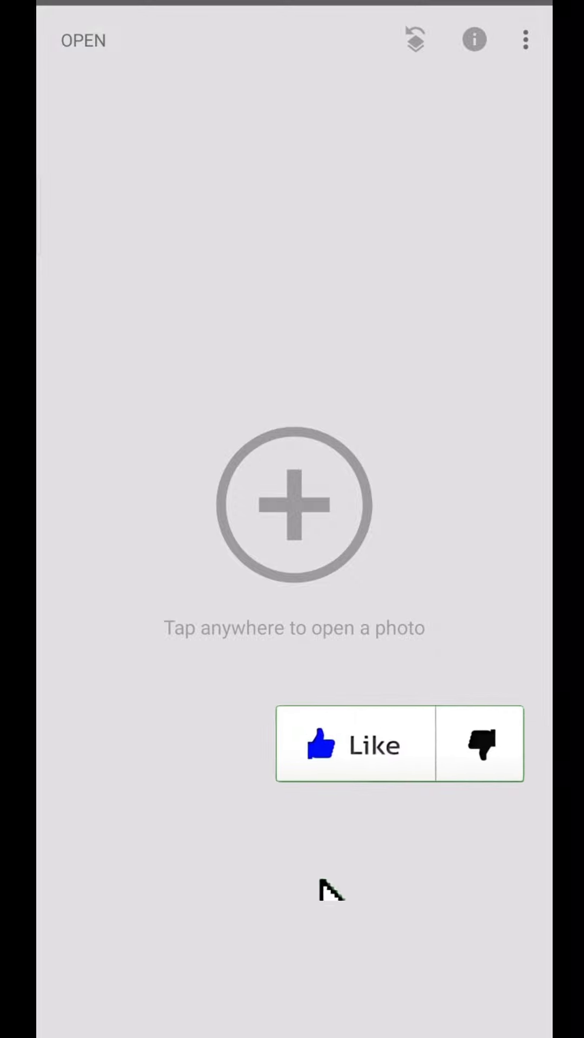
- Open the hand-holding-phone photo from Recent images in Snapseed
click(292, 505)
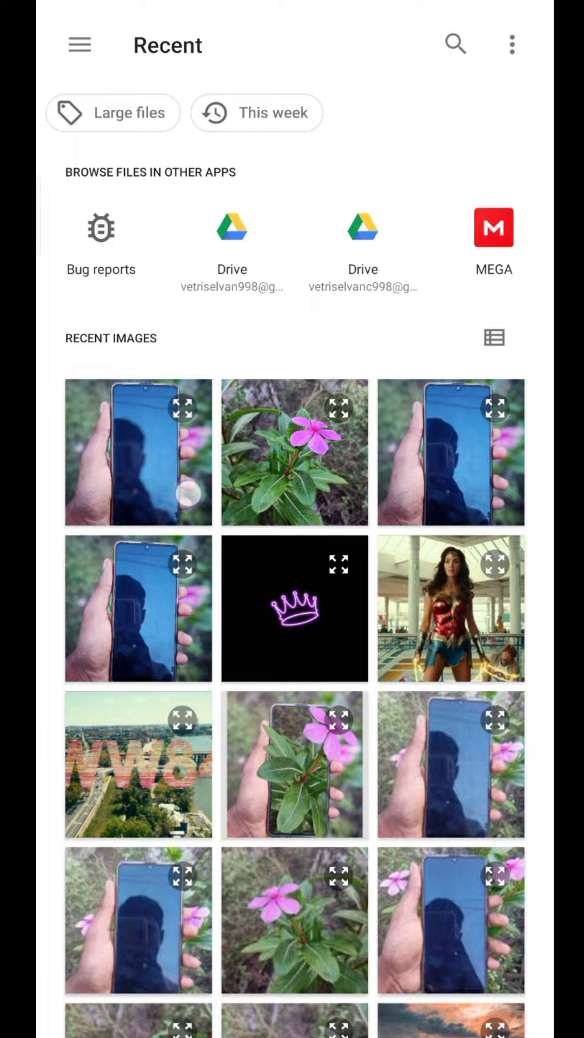
click(138, 452)
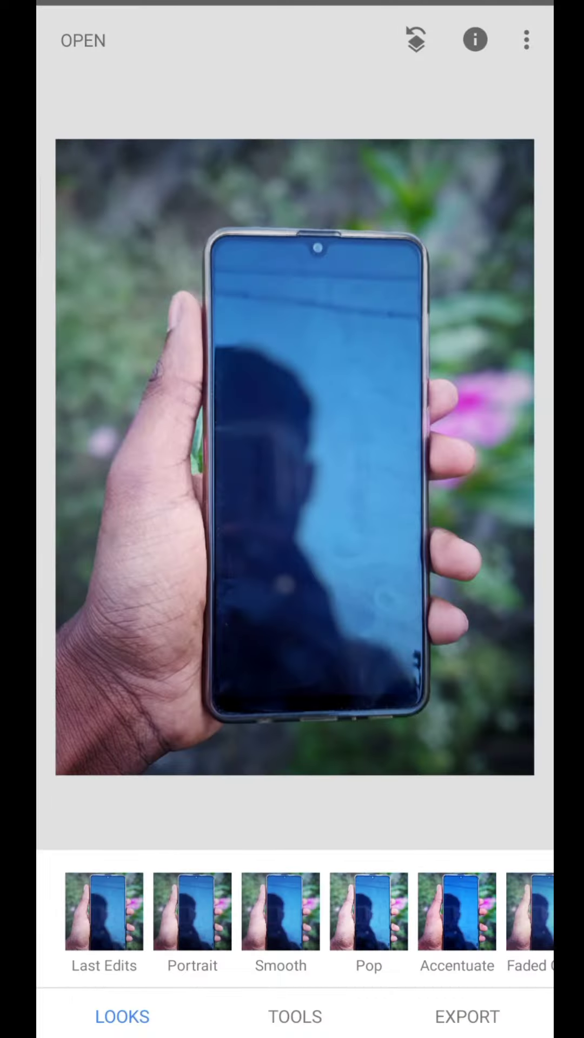
- Start a Double Exposure and add the pink flower photo as the overlay
click(294, 1016)
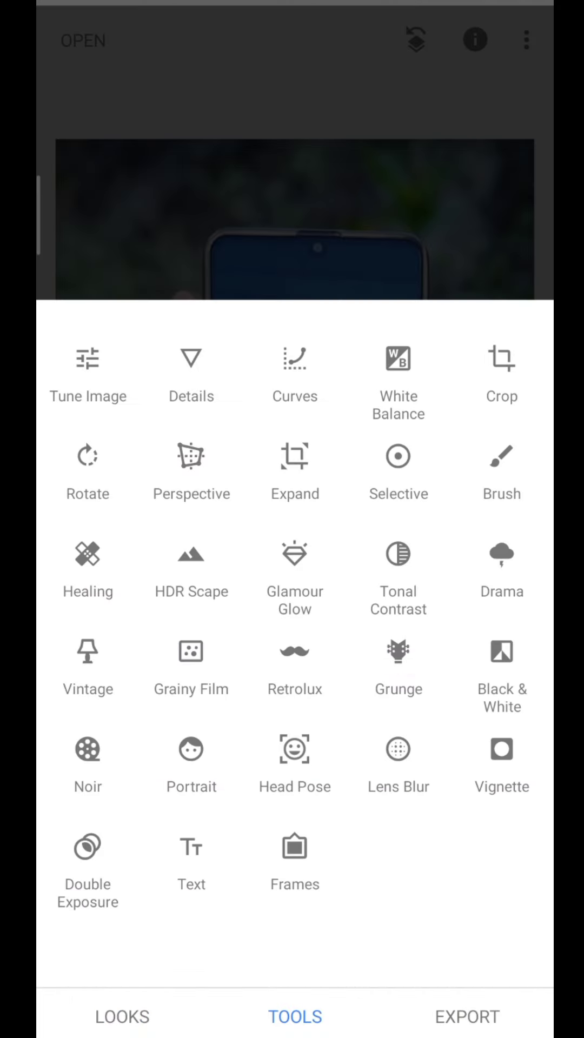
click(88, 845)
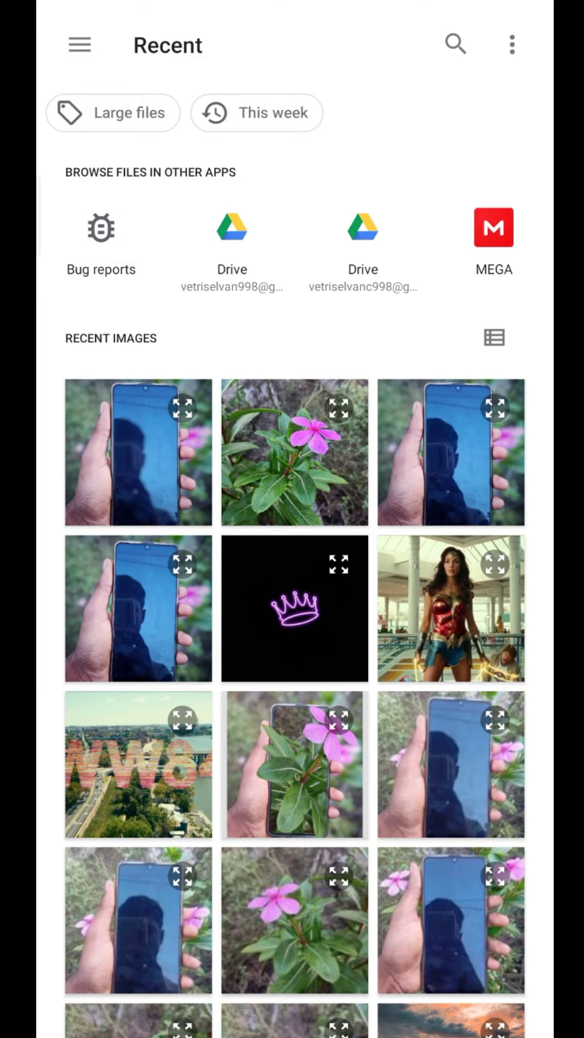
click(294, 453)
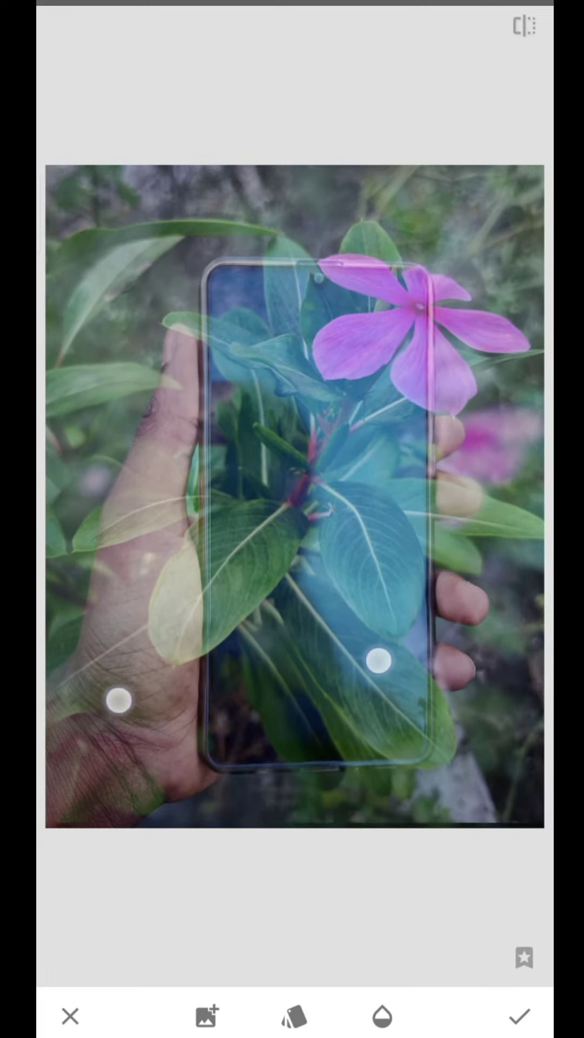
- Preview the Subtract blend, check overlay opacity, and apply the double exposure with default blending
click(295, 1017)
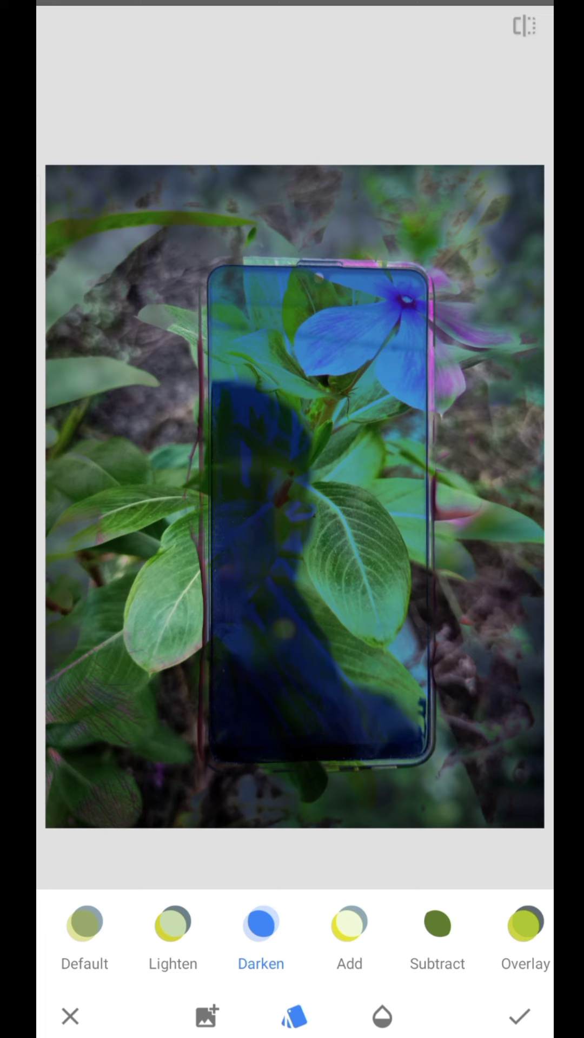
click(415, 925)
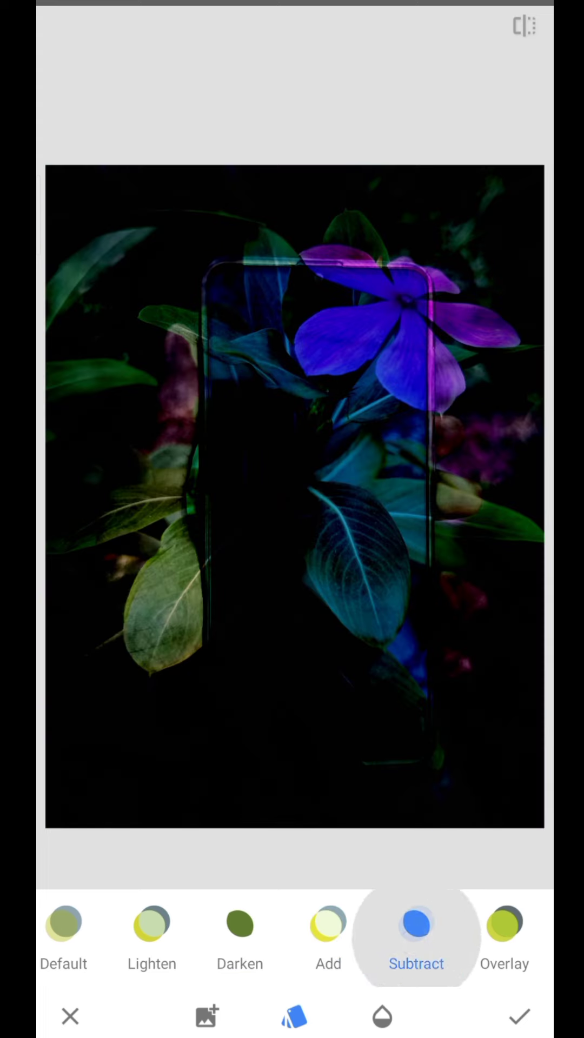
click(503, 926)
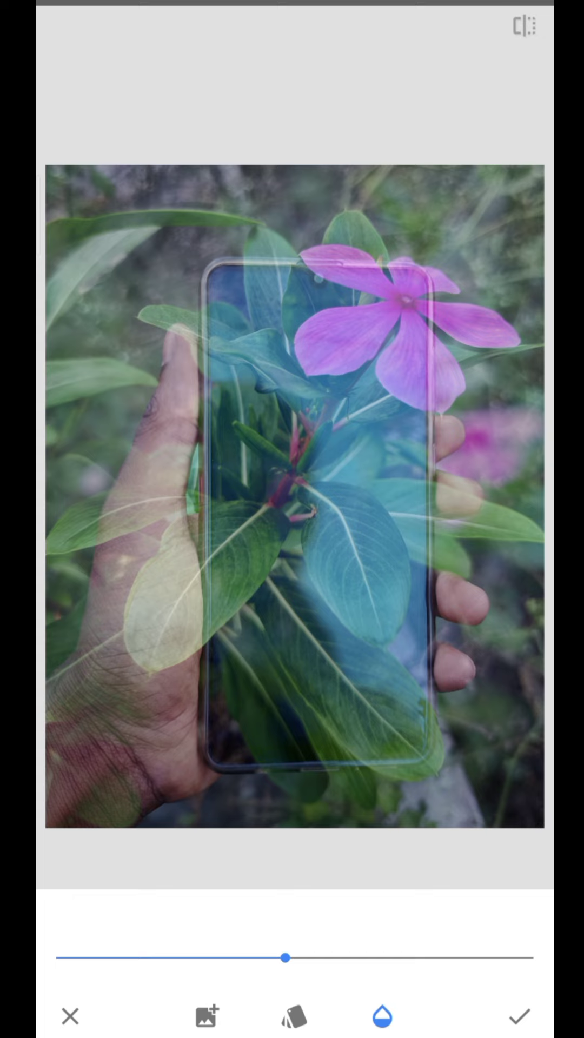
click(505, 1015)
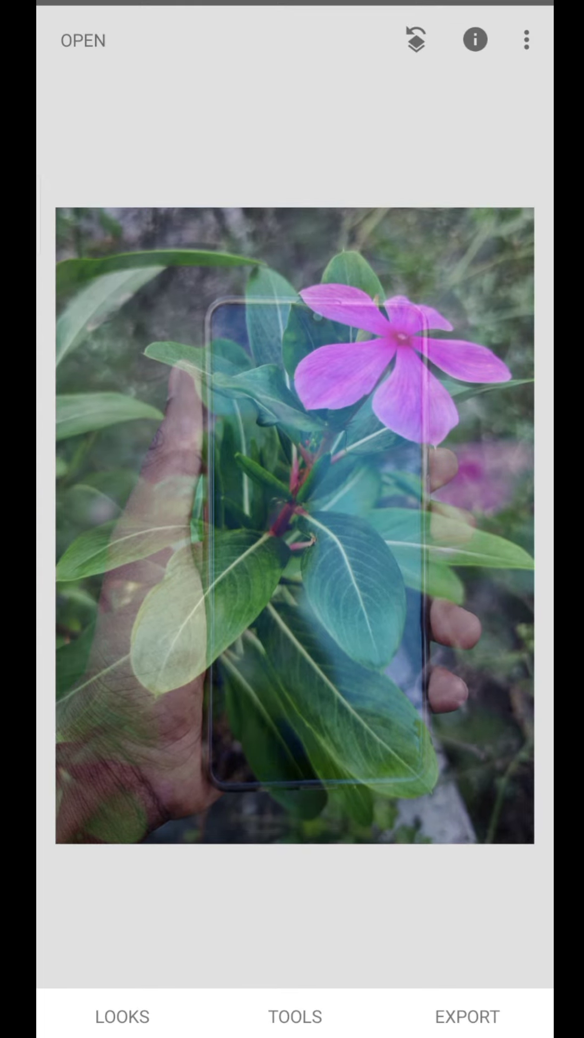
- Bring up the edit stack to view the applied Double Exposure edit for masking
click(415, 40)
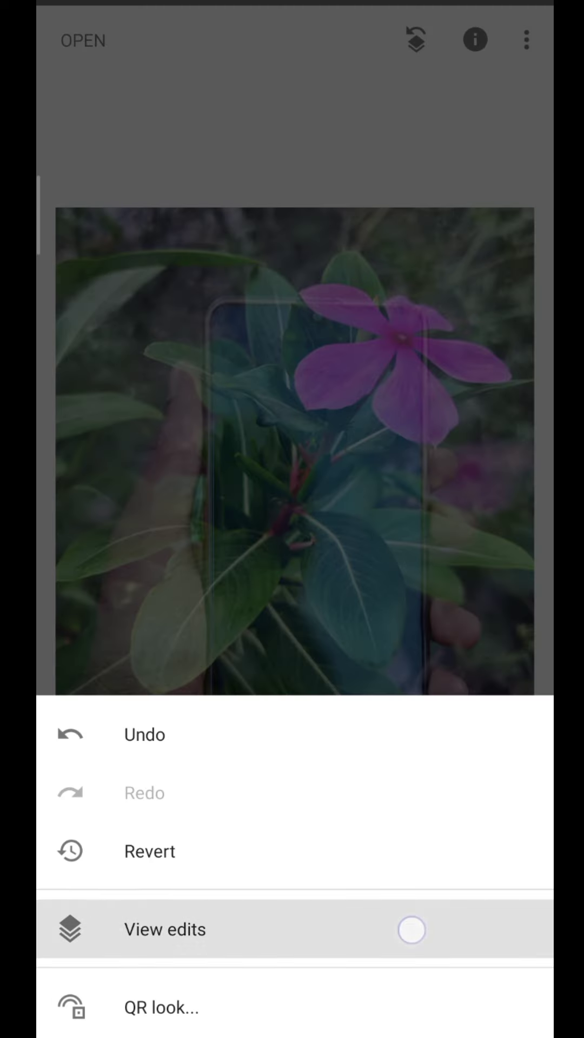
click(164, 928)
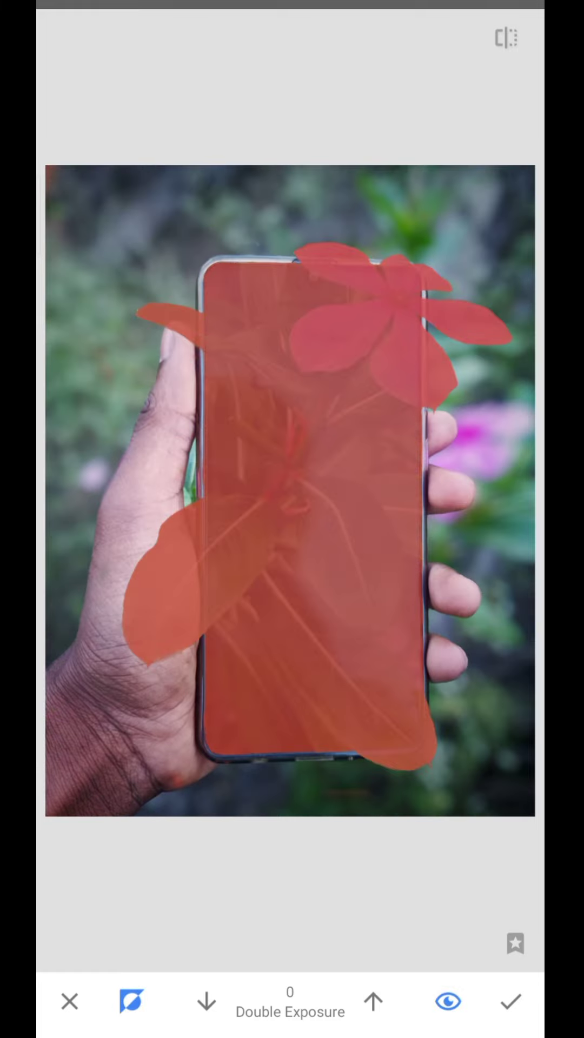
- Confirm the flower mask, raise overlay opacity to full, and show the finished edit
click(448, 1000)
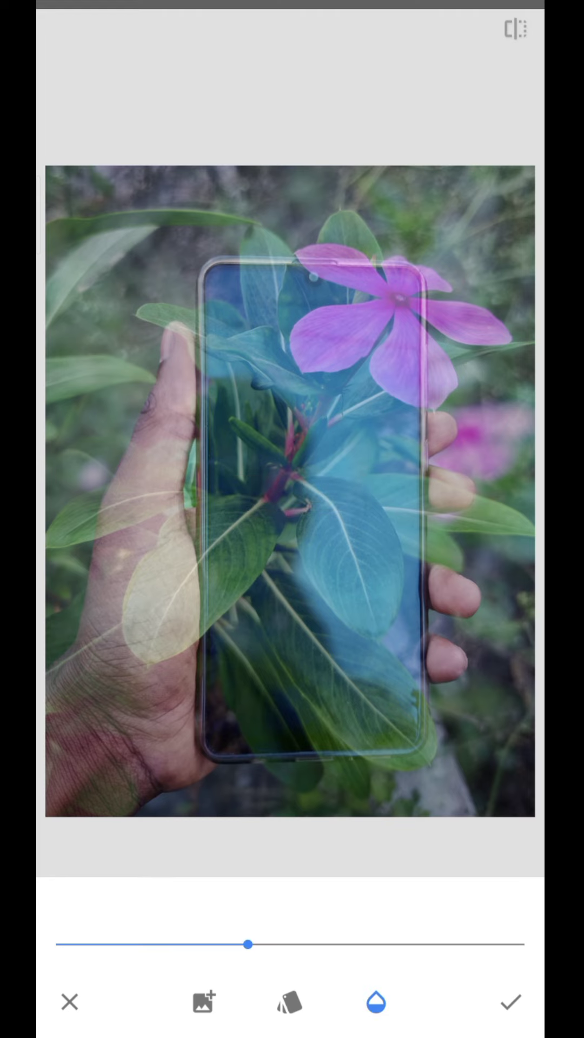
drag(248, 943, 513, 942)
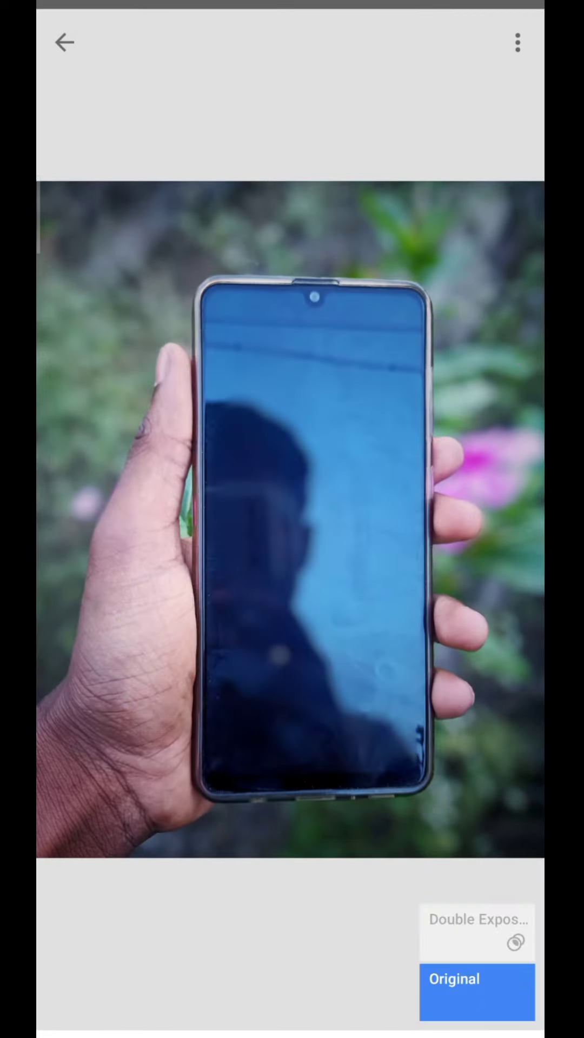
click(477, 940)
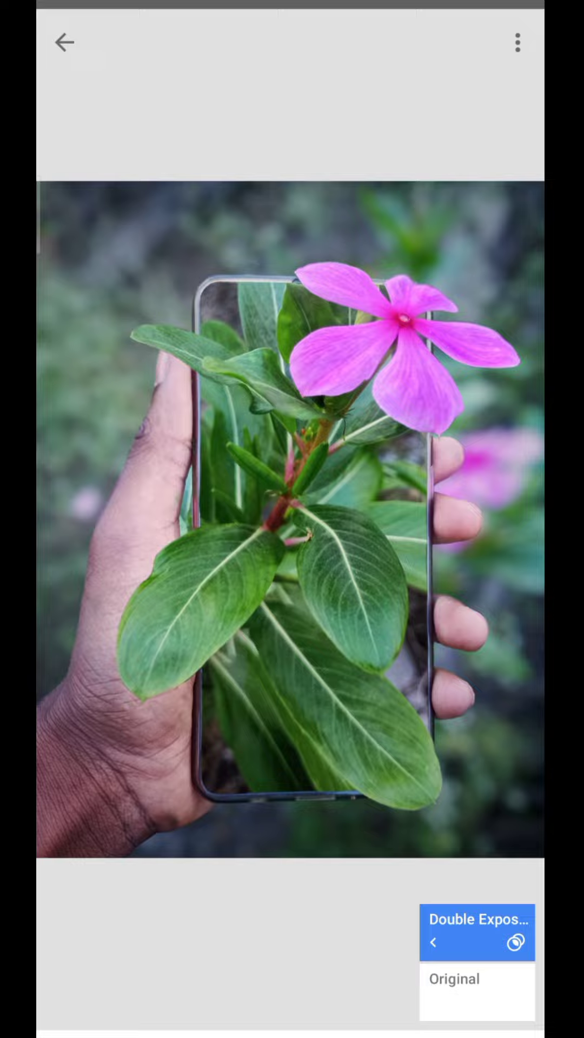